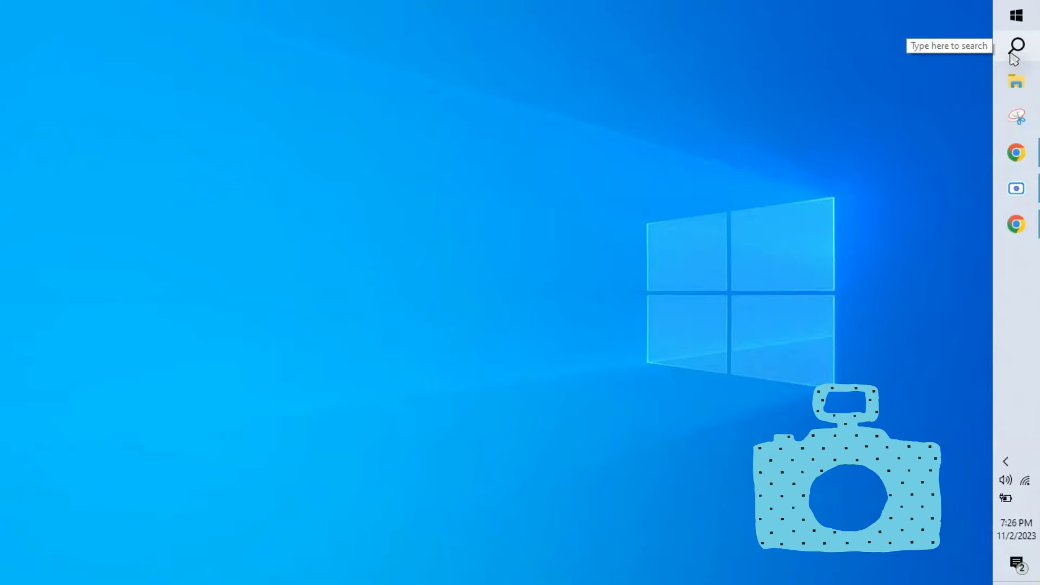
Step: Test the webcam in the Camera app and close it after the error
{"action": "type", "text": "came"}
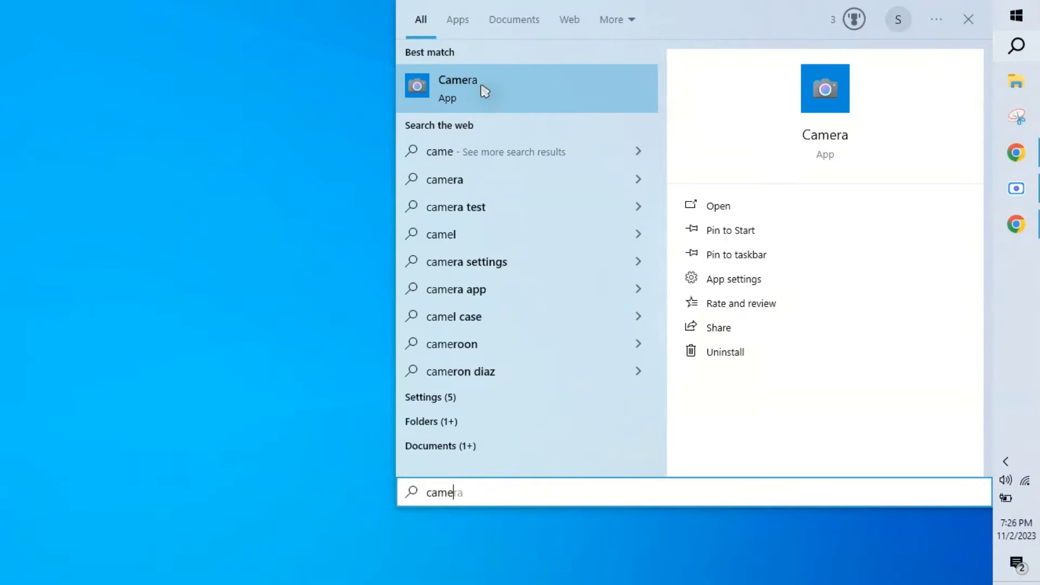
{"action": "left_click", "coordinate": [456, 88]}
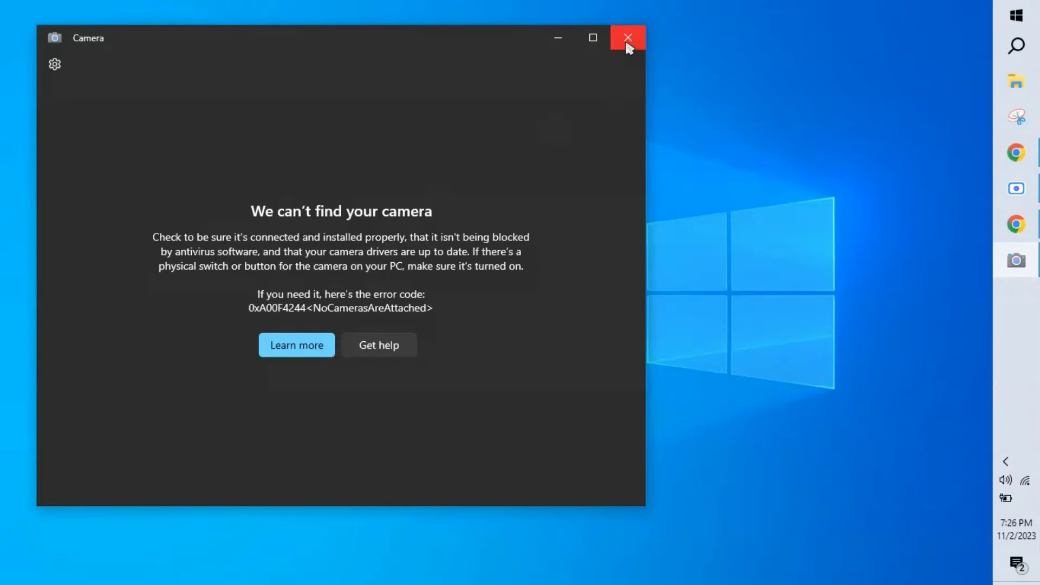
{"action": "left_click", "coordinate": [626, 37]}
{"action": "type", "text": "set"}
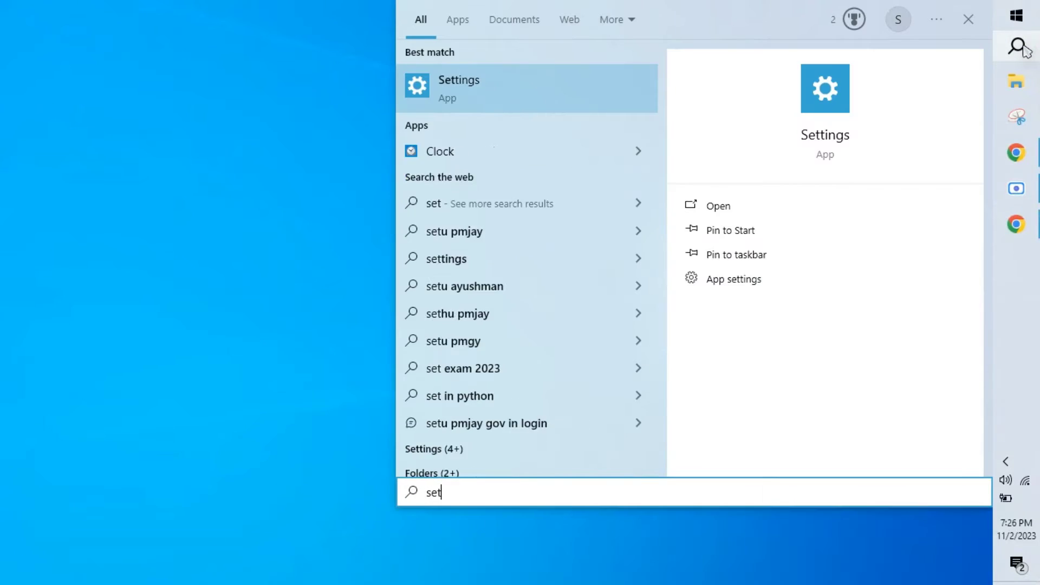
Step: Open the Privacy Camera page in Windows Settings to check device and app camera access
{"action": "left_click", "coordinate": [458, 88]}
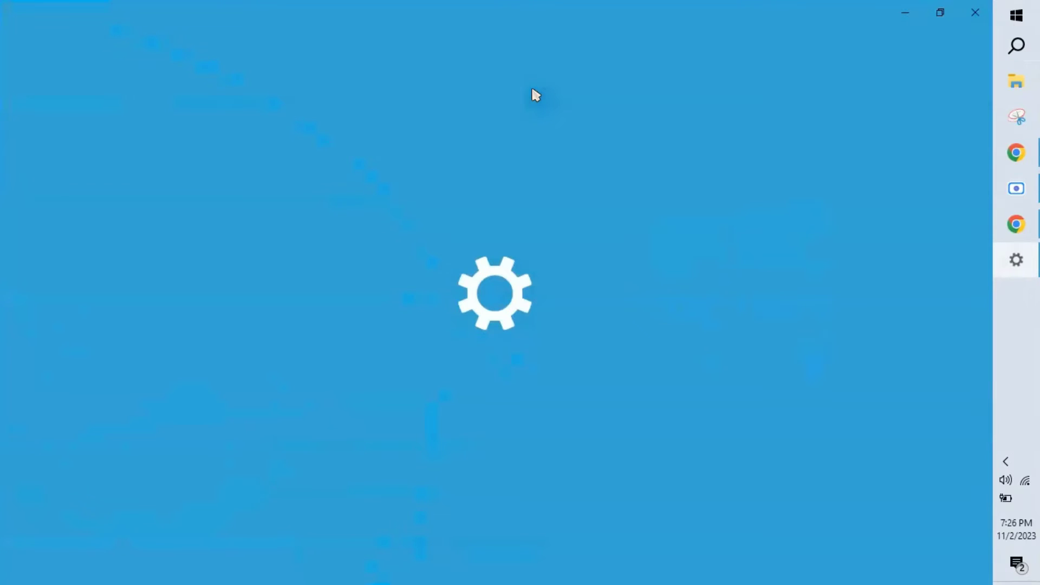
{"action": "mouse_move", "coordinate": [705, 240]}
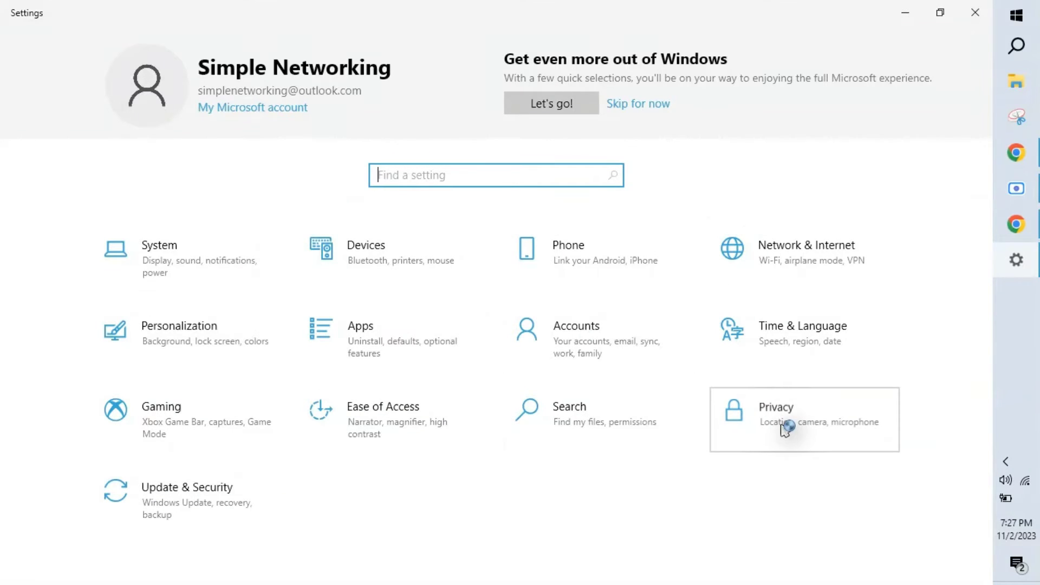
{"action": "left_click", "coordinate": [775, 407]}
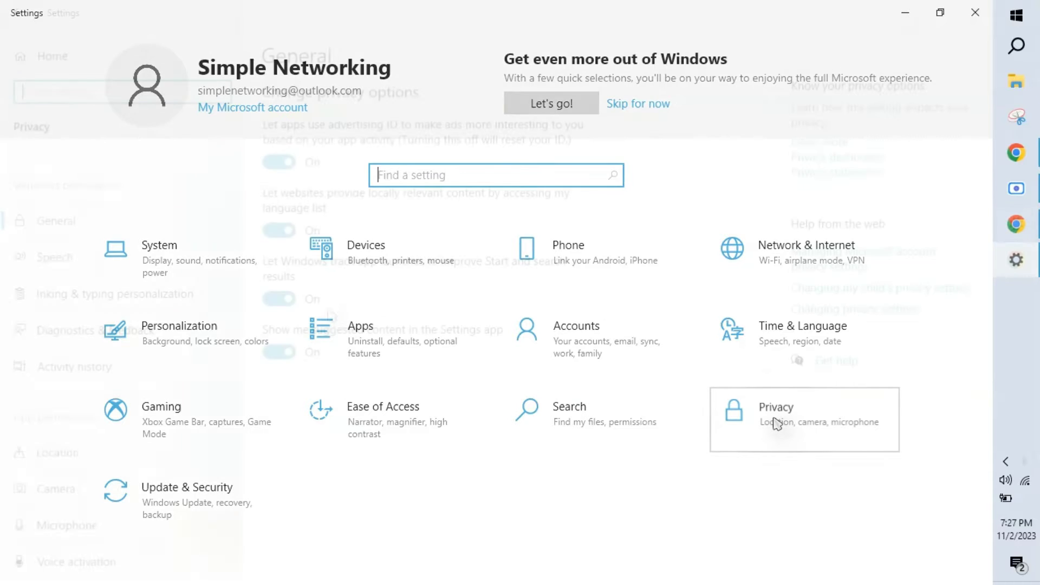
{"action": "left_click", "coordinate": [776, 411]}
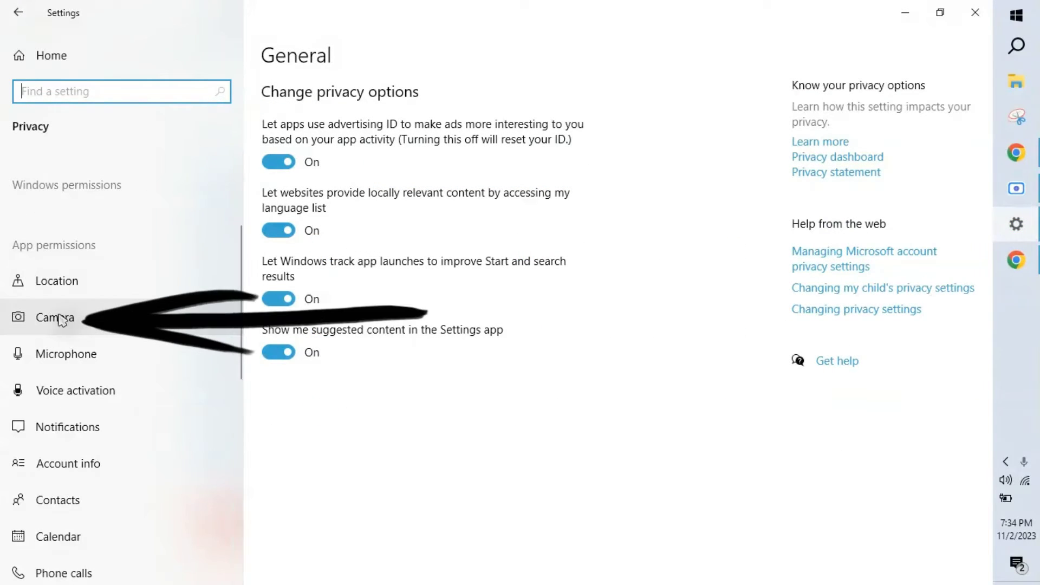
{"action": "left_click", "coordinate": [54, 317]}
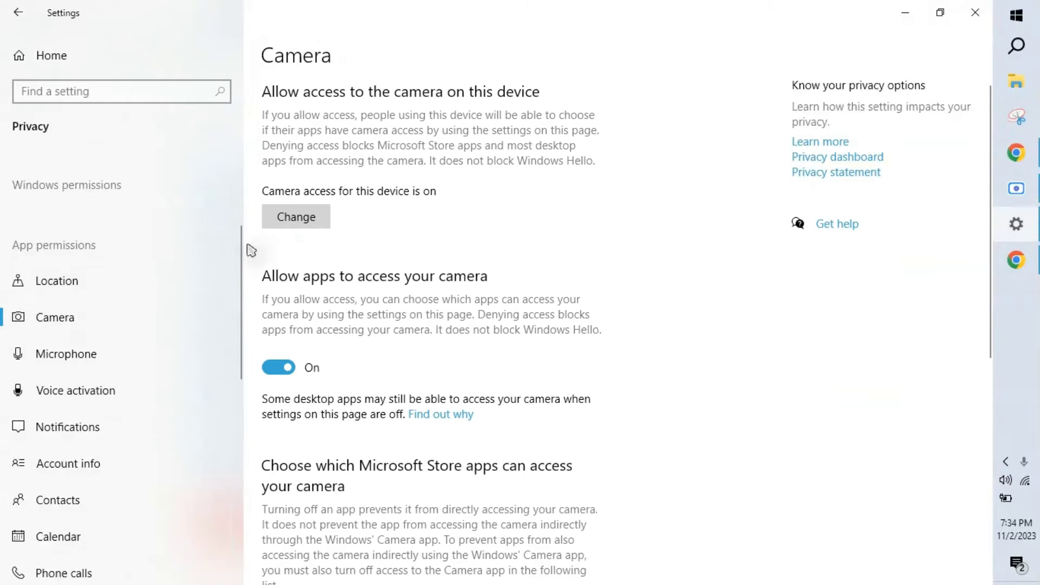
{"action": "mouse_move", "coordinate": [442, 292]}
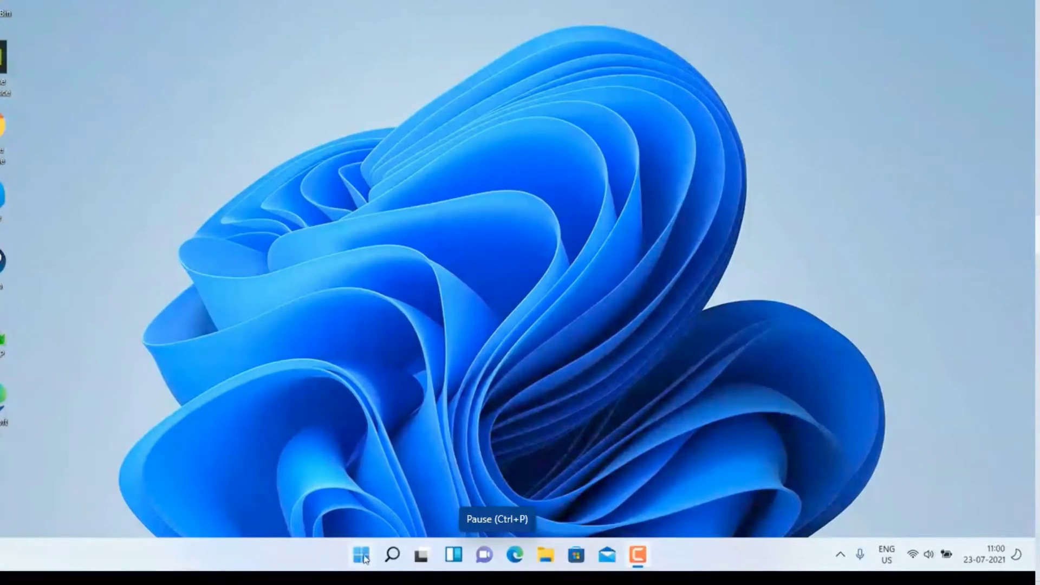
Step: Open the Privacy & security Camera page from the Start shortcut menu and review app access
{"action": "right_click", "coordinate": [361, 556]}
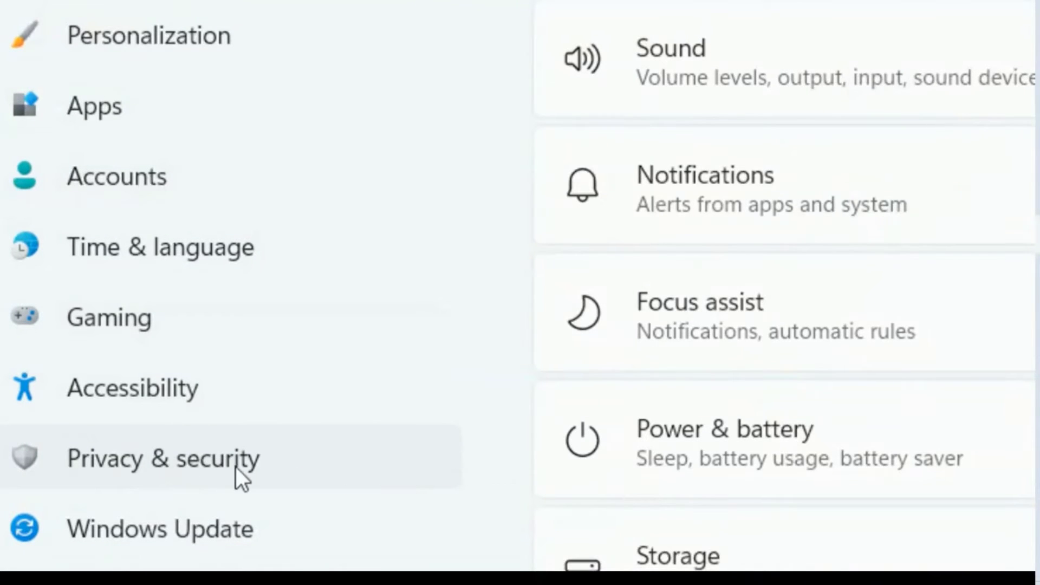
{"action": "scroll", "scroll_direction": "down", "scroll_amount": 3}
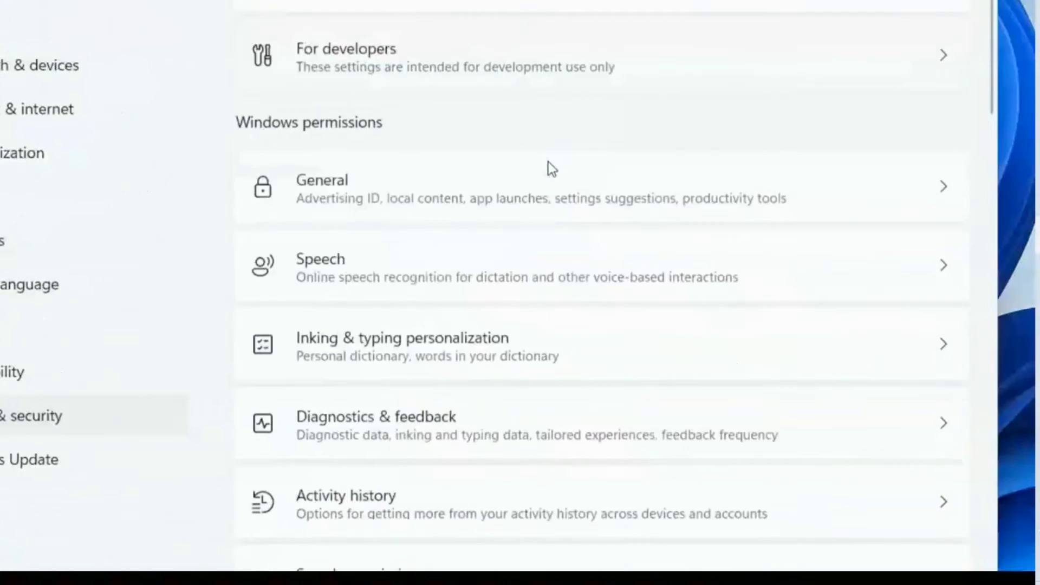
{"action": "scroll", "scroll_direction": "down", "scroll_amount": 3}
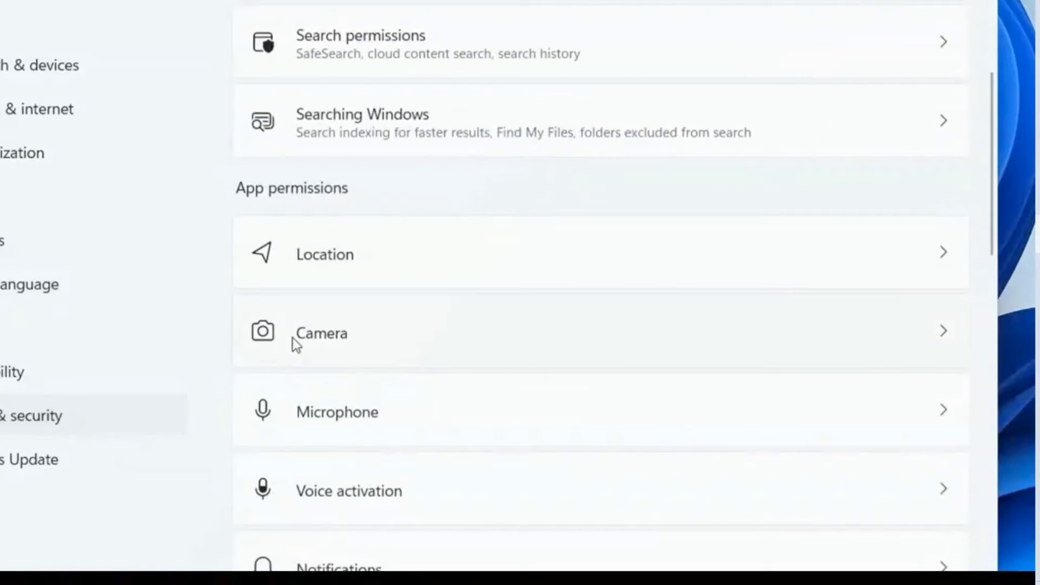
{"action": "mouse_move", "coordinate": [915, 340]}
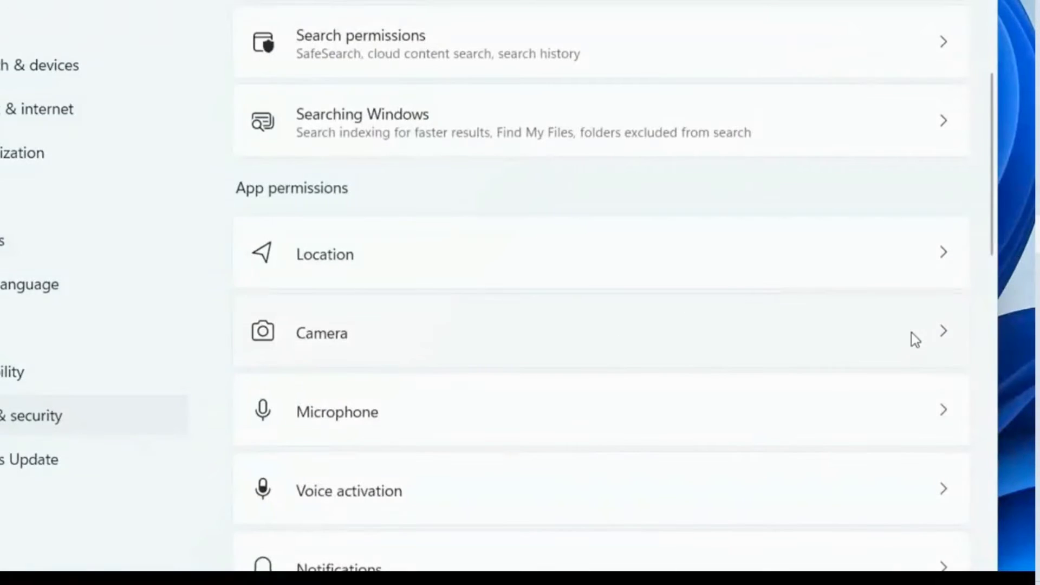
{"action": "left_click", "coordinate": [321, 332]}
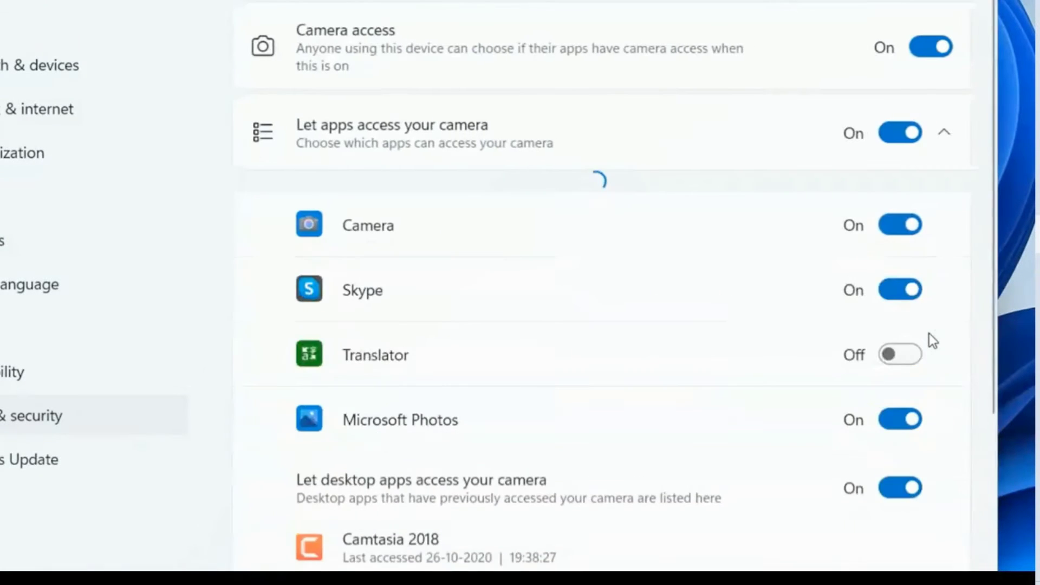
{"action": "scroll", "scroll_direction": "down", "scroll_amount": 3}
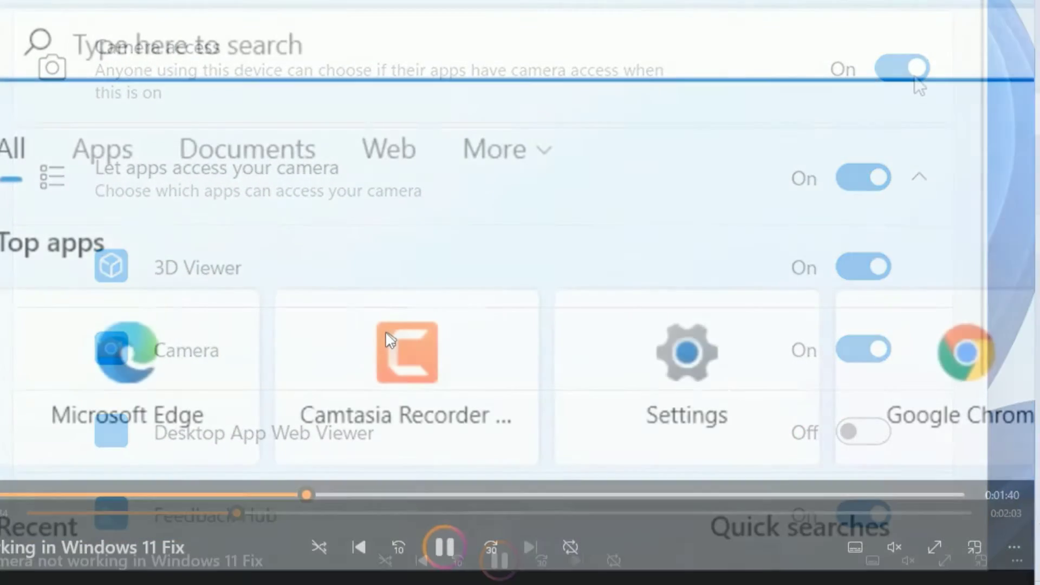
Step: Launch Device Manager via Start search and expand Cameras to show the Integrated Webcam
{"action": "type", "text": "device manager"}
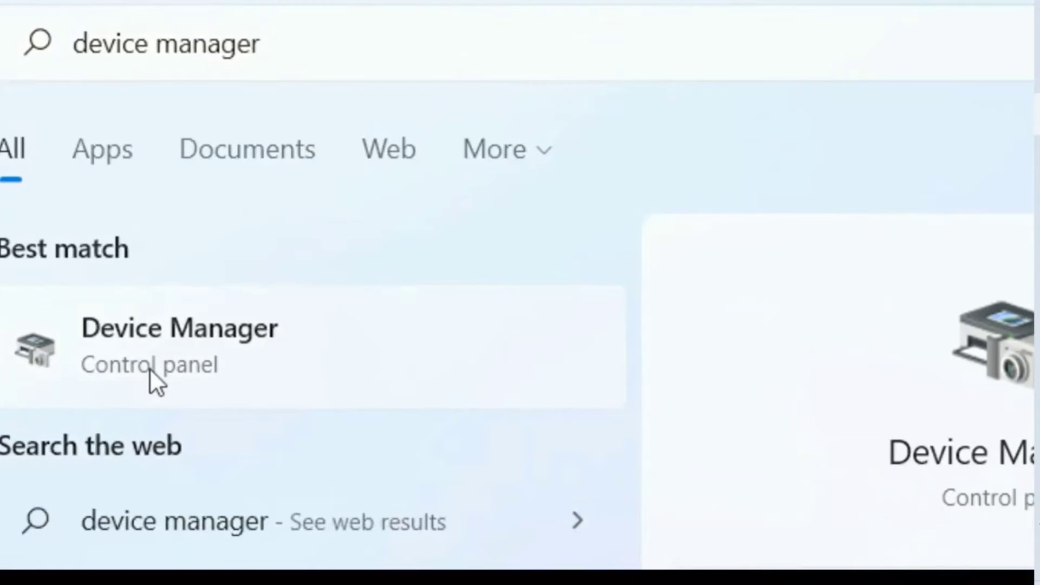
{"action": "left_click", "coordinate": [179, 345]}
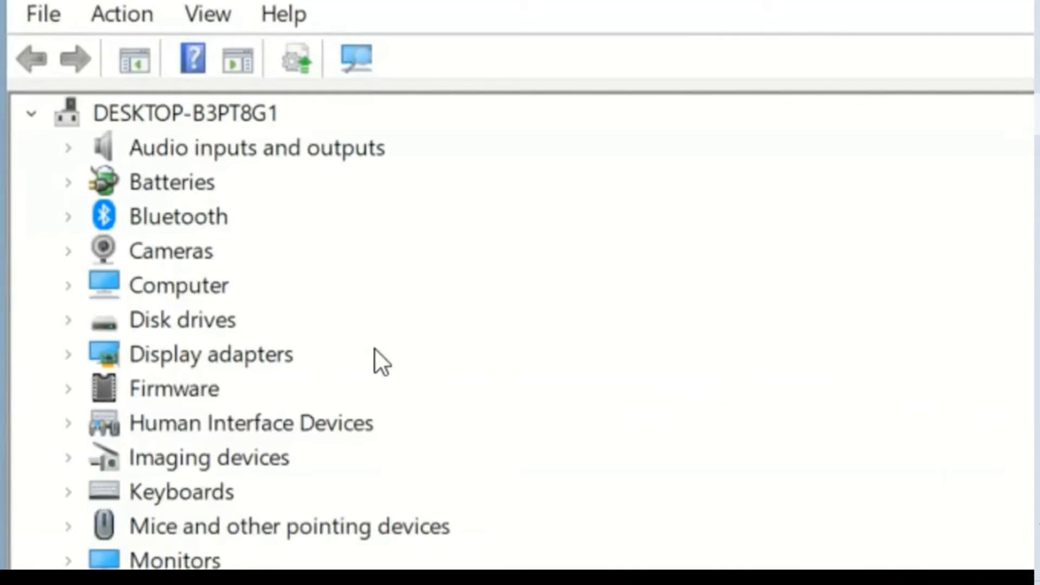
{"action": "mouse_move", "coordinate": [86, 258]}
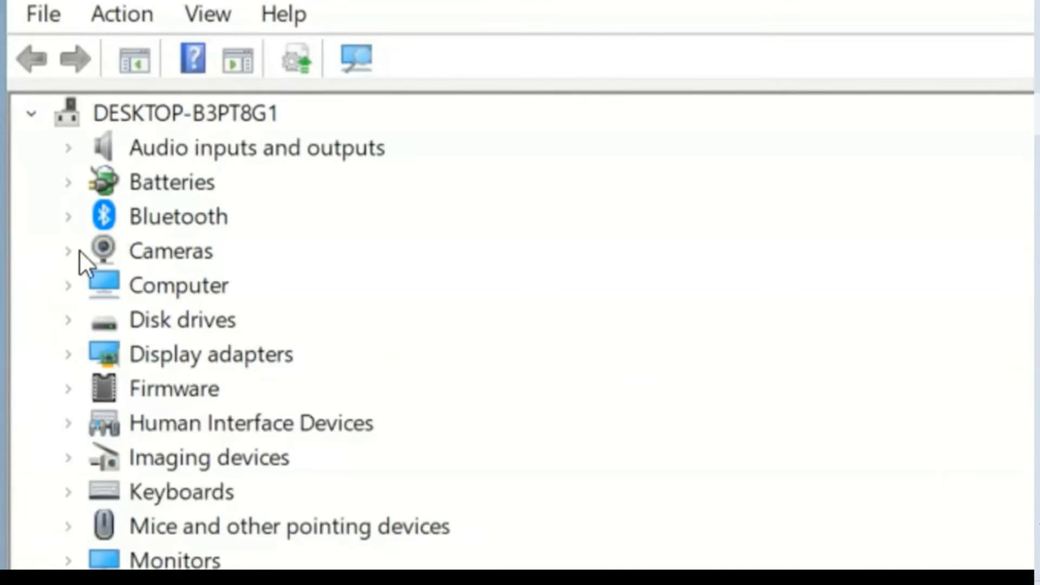
{"action": "left_click", "coordinate": [66, 251]}
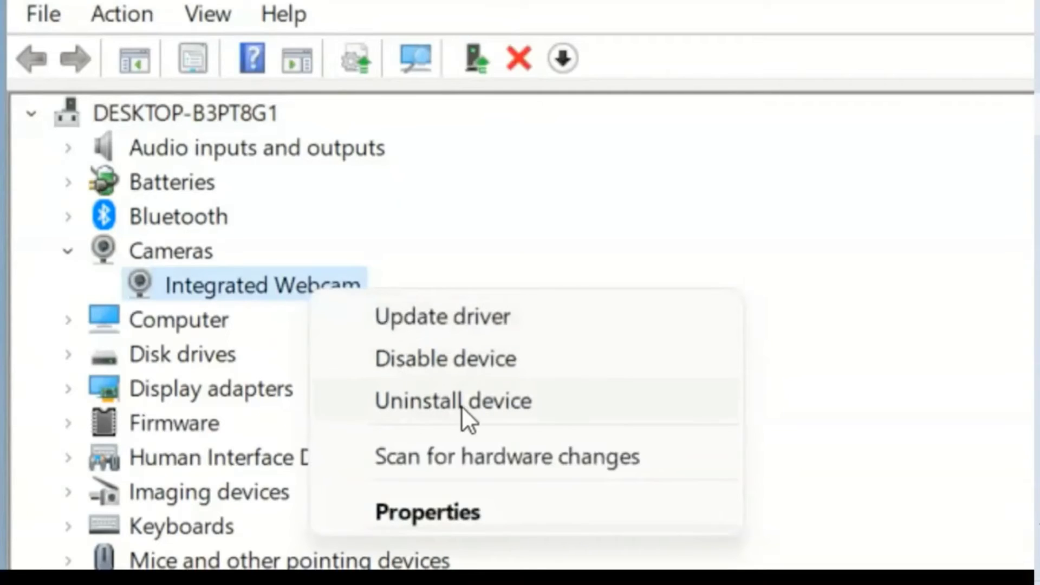
Step: Uninstall the Integrated Webcam, then scan for hardware changes to reinstall it
{"action": "left_click", "coordinate": [453, 401]}
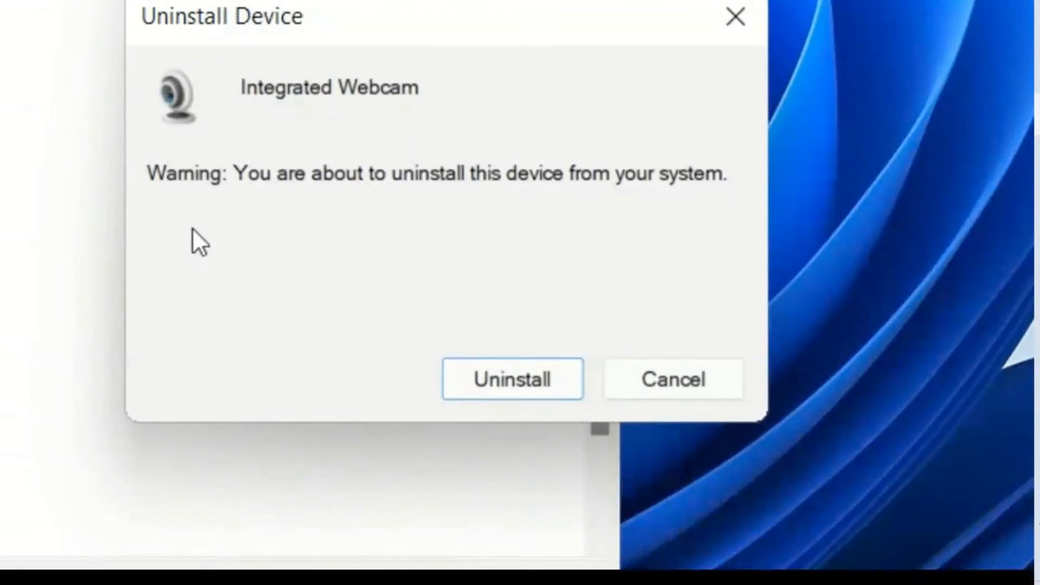
{"action": "mouse_move", "coordinate": [285, 375]}
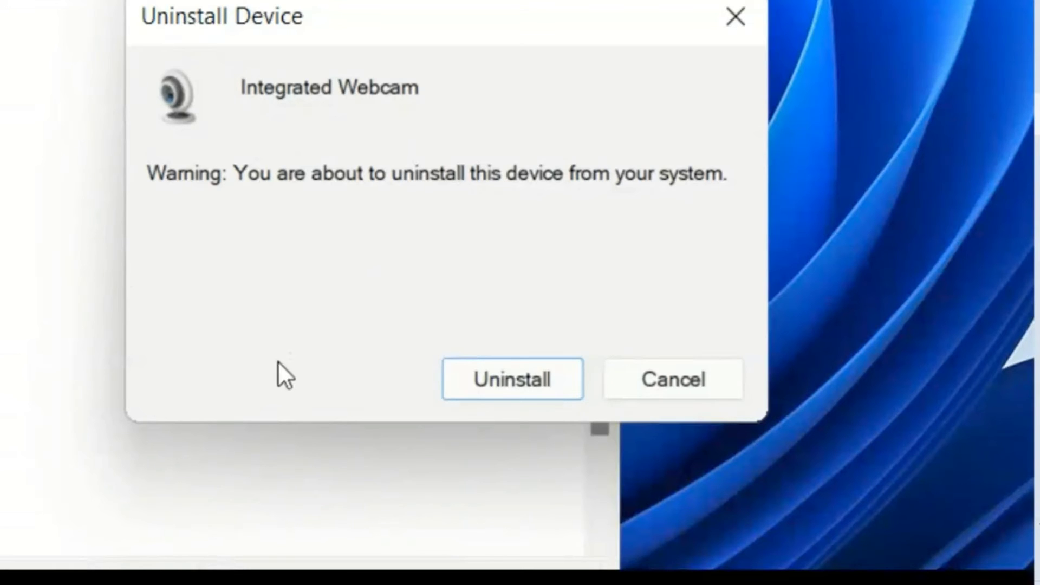
{"action": "left_click", "coordinate": [511, 379]}
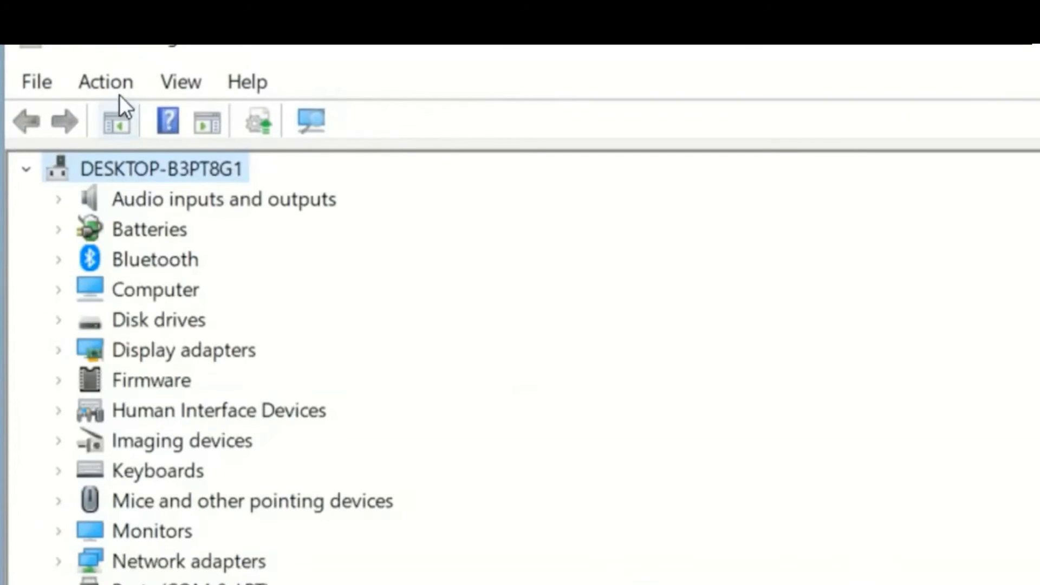
{"action": "left_click", "coordinate": [104, 81]}
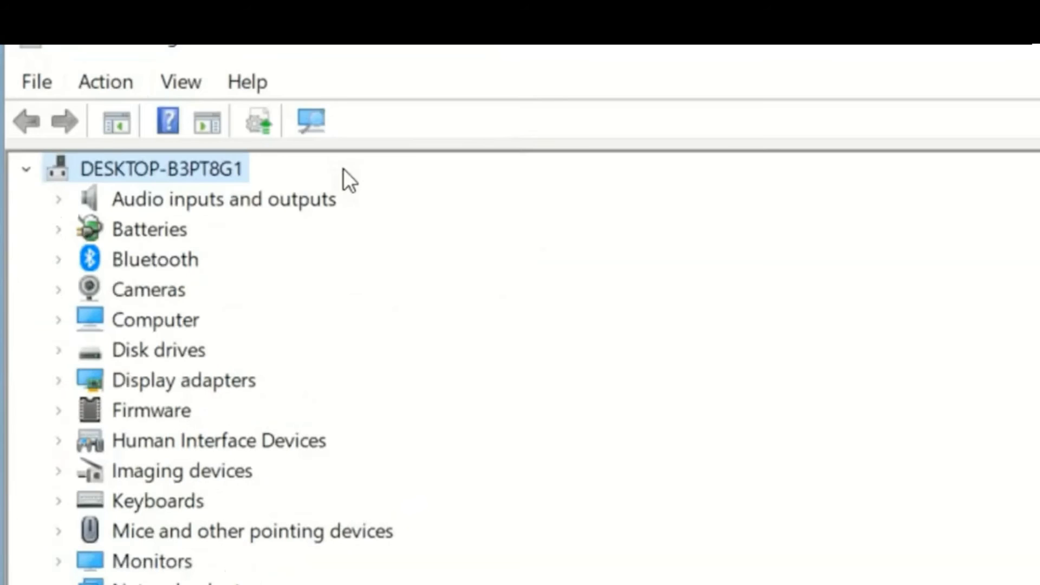
{"action": "left_click", "coordinate": [58, 289]}
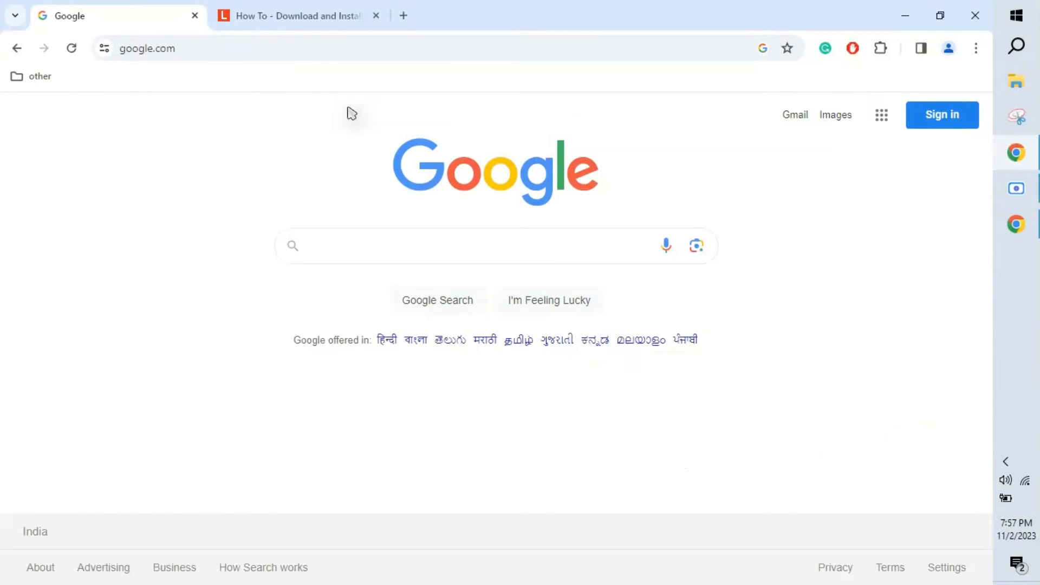
Step: Google 'lenovo laptop driver download' to find the IdeaPad 3-15IIL05 support page
{"action": "left_click", "coordinate": [464, 246]}
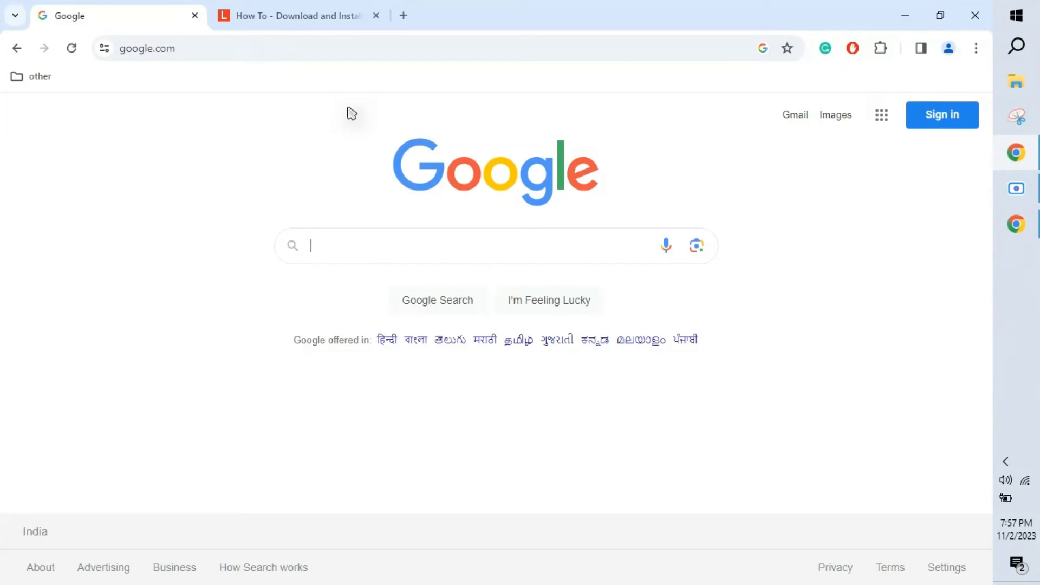
{"action": "type", "text": "lenovo laptop driver download"}
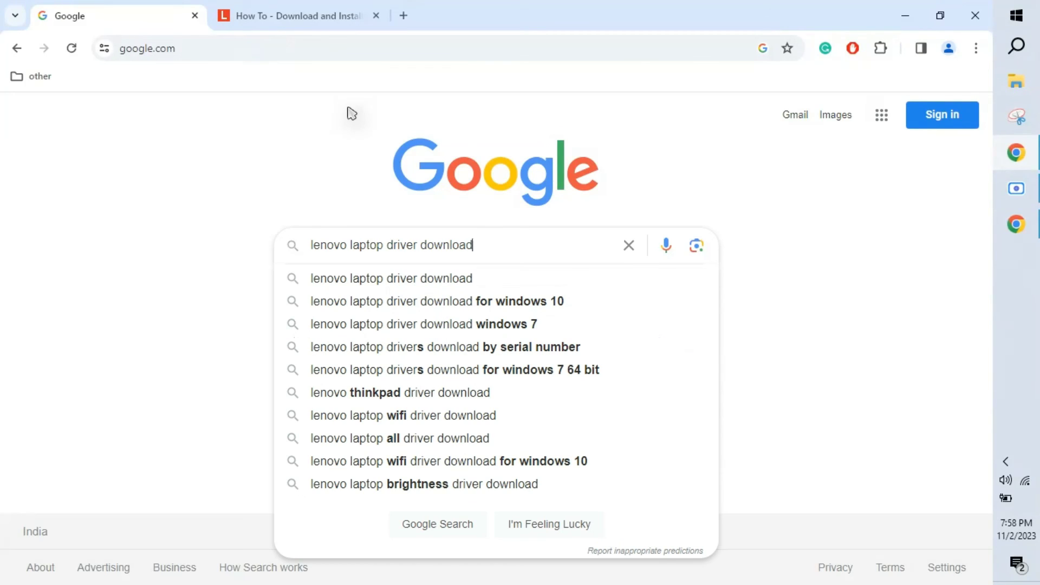
{"action": "key", "text": "Enter"}
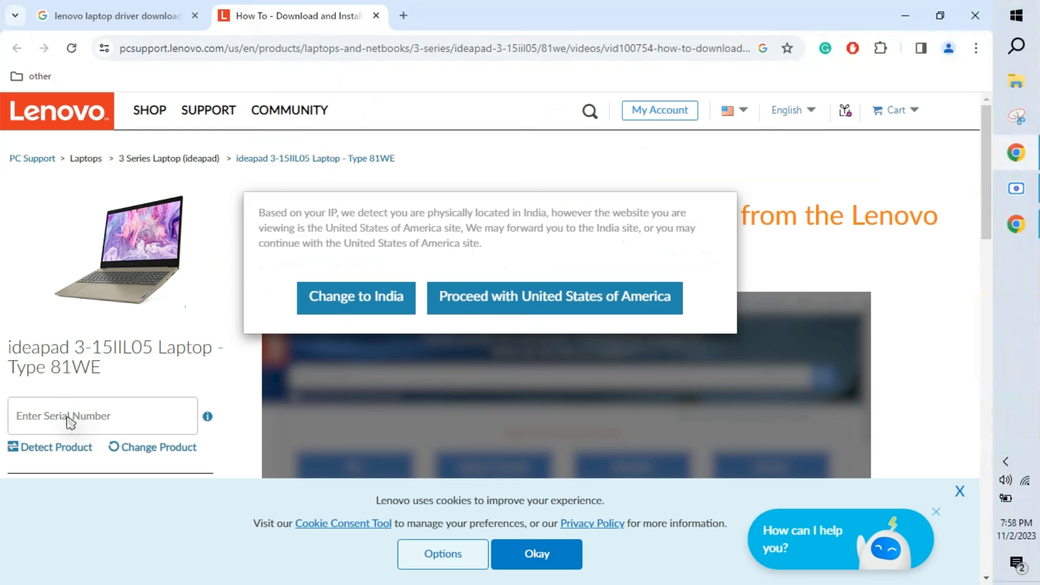
{"action": "mouse_move", "coordinate": [84, 436]}
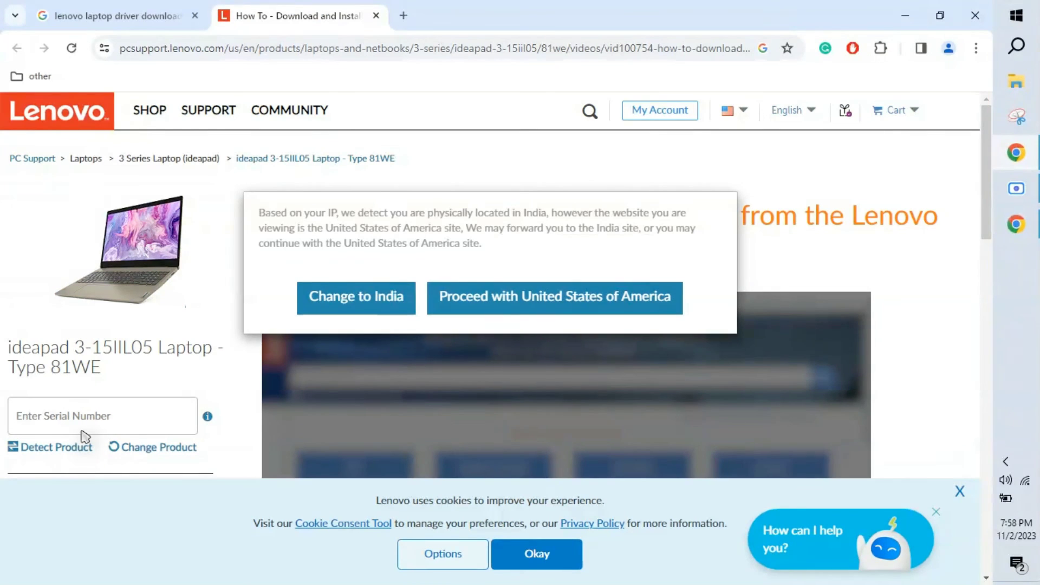